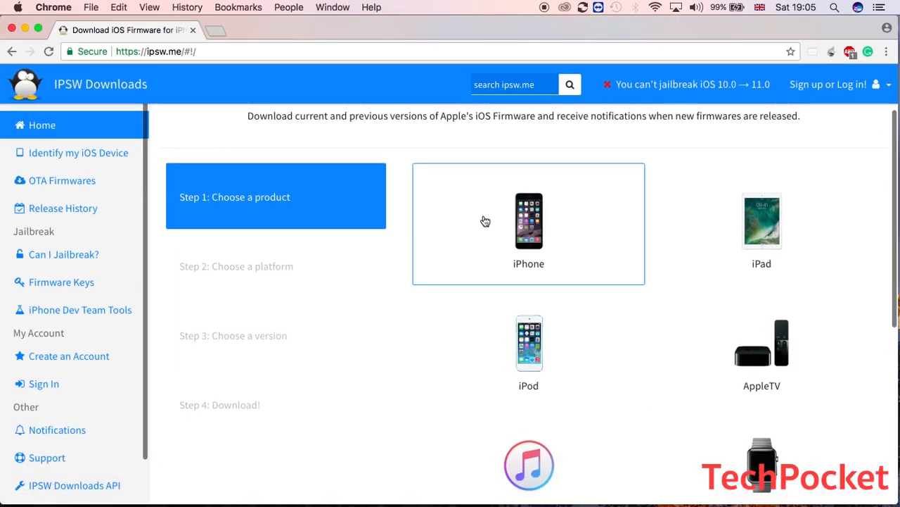
{"action": "mouse_move", "coordinate": [452, 200]}
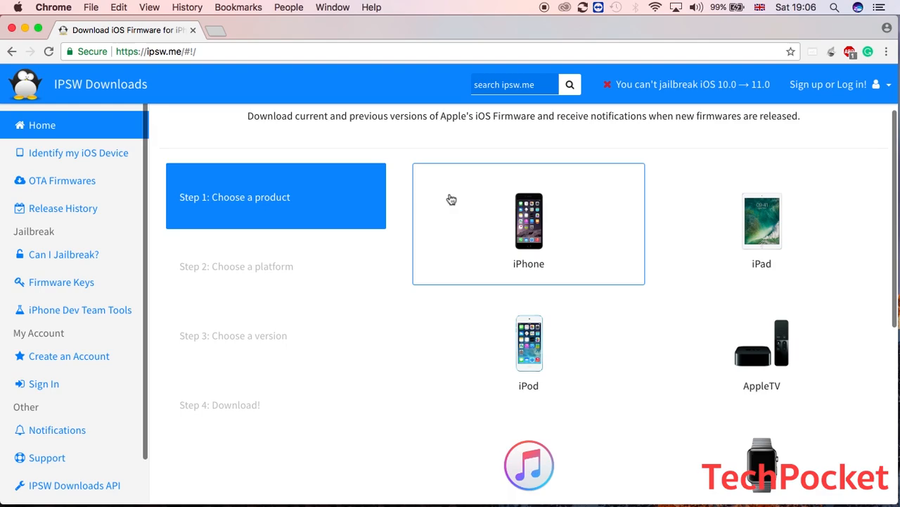
{"action": "mouse_move", "coordinate": [79, 151]}
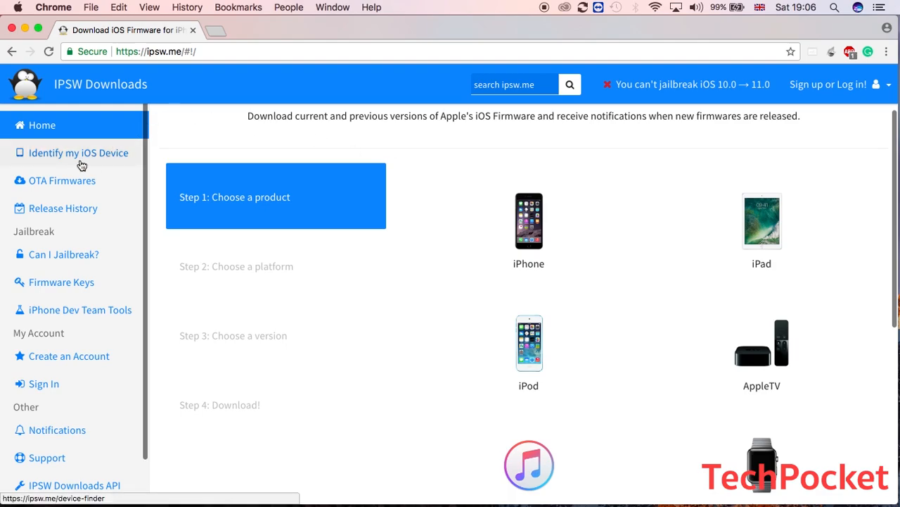
Look up model number A1586 in the device finder as an iPhone 6, then return to the home page
{"action": "left_click", "coordinate": [79, 152]}
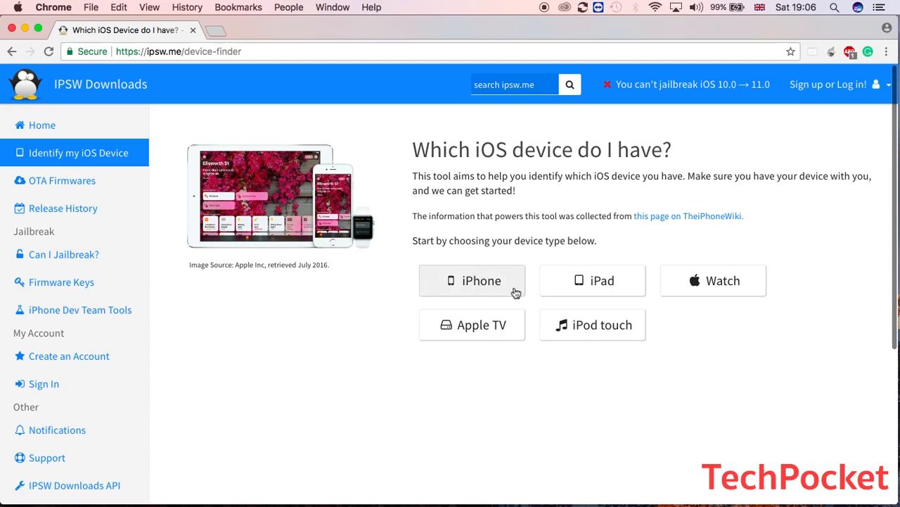
{"action": "mouse_move", "coordinate": [540, 307]}
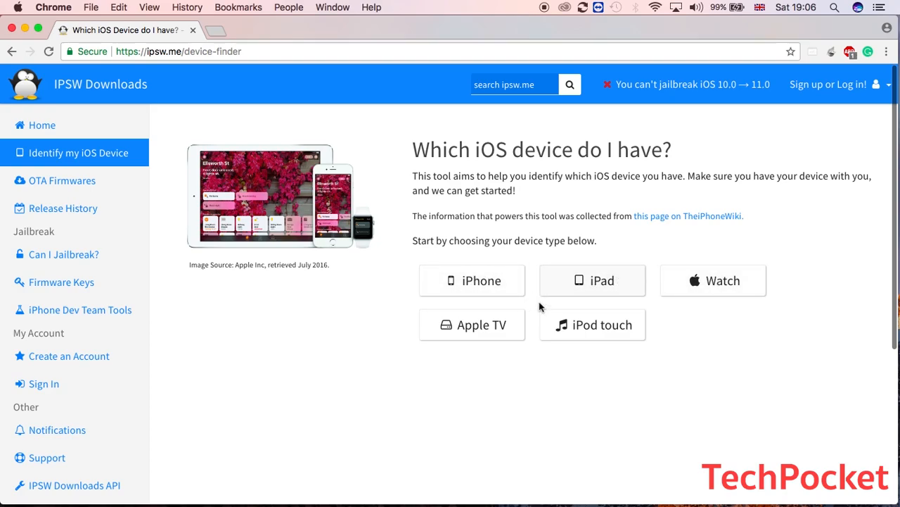
{"action": "left_click", "coordinate": [471, 280]}
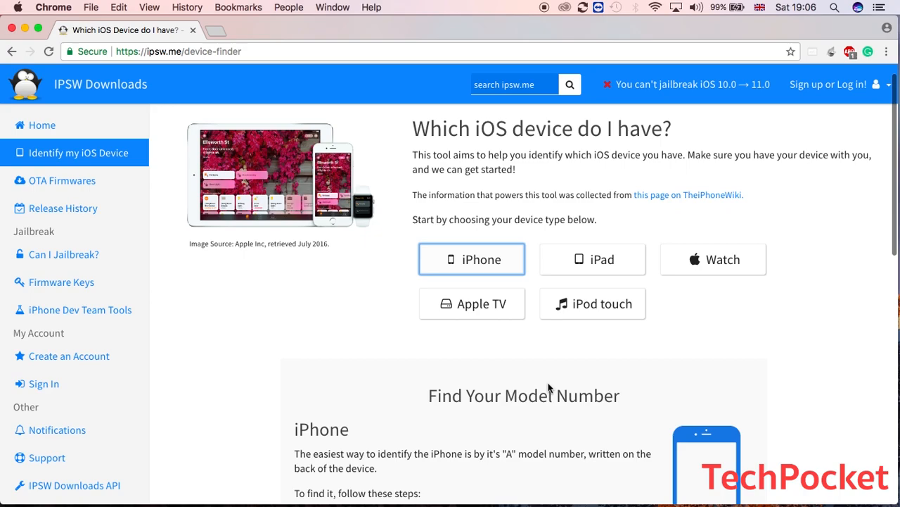
{"action": "scroll", "scroll_direction": "down", "scroll_amount": 3}
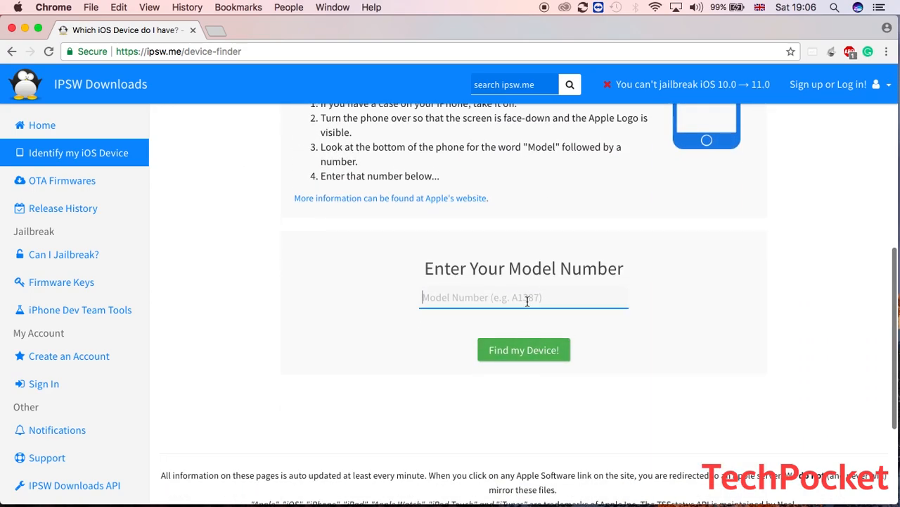
{"action": "type", "text": "A"}
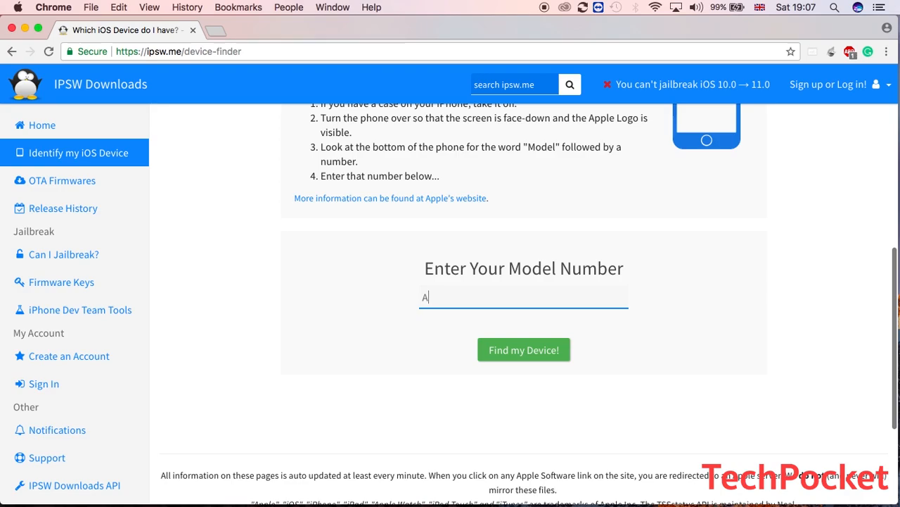
{"action": "type", "text": "1586"}
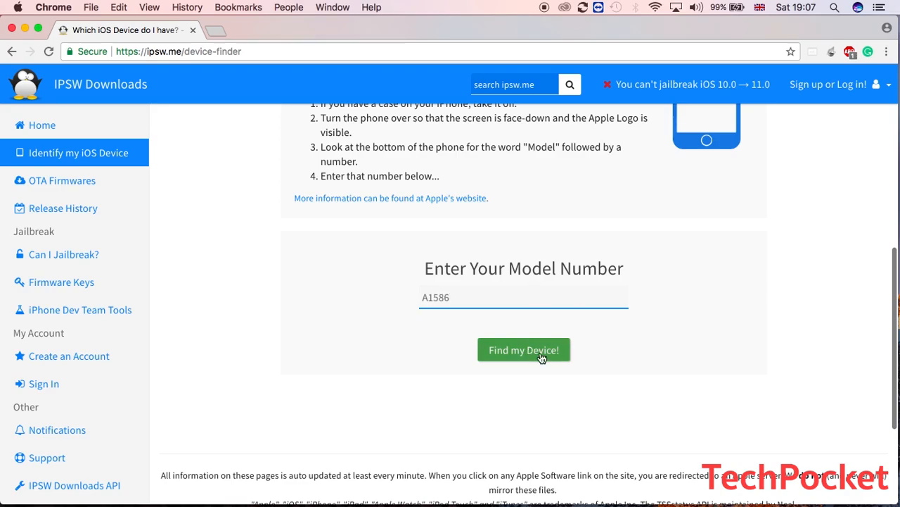
{"action": "left_click", "coordinate": [523, 349]}
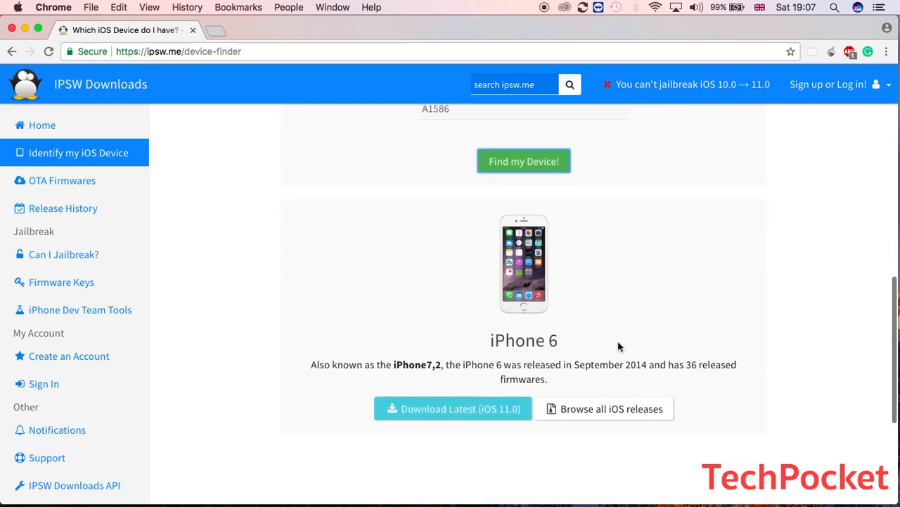
{"action": "double_click", "coordinate": [523, 339]}
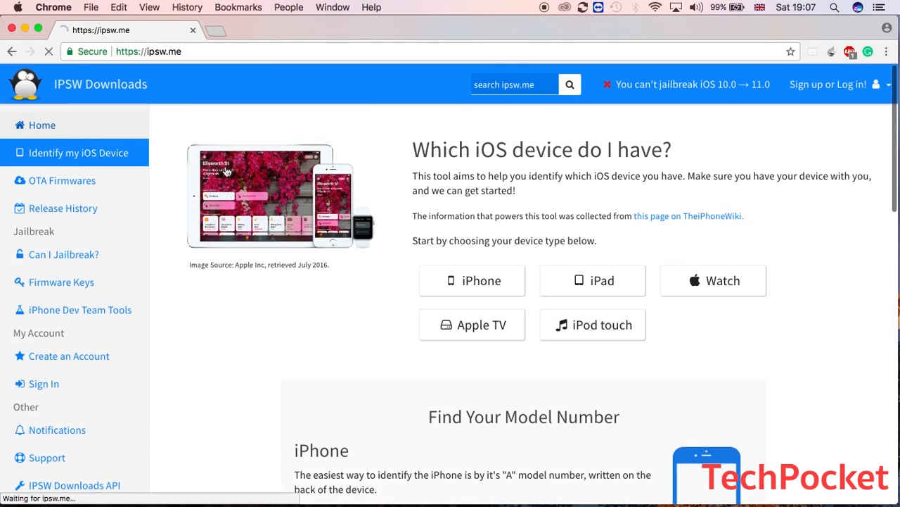
Choose iPhone as the product and browse the model grid down to the iPhone 6
{"action": "left_click", "coordinate": [42, 124]}
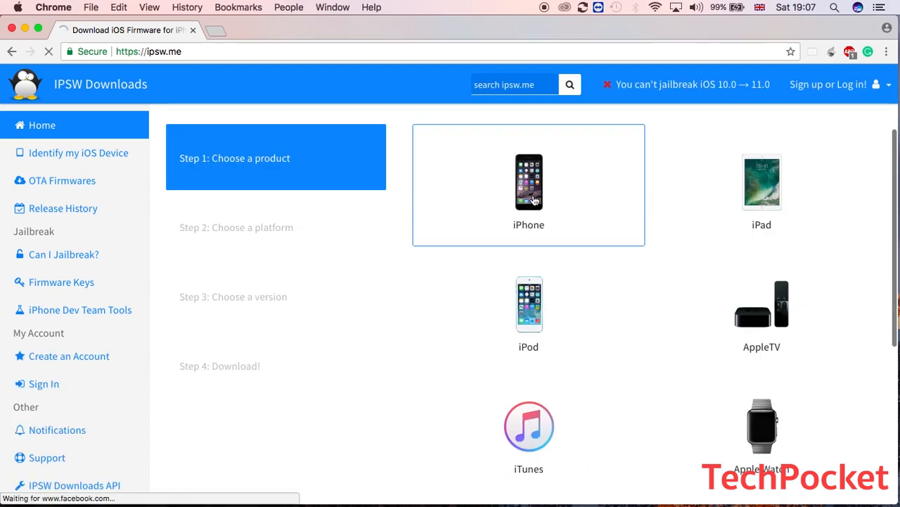
{"action": "left_click", "coordinate": [529, 182]}
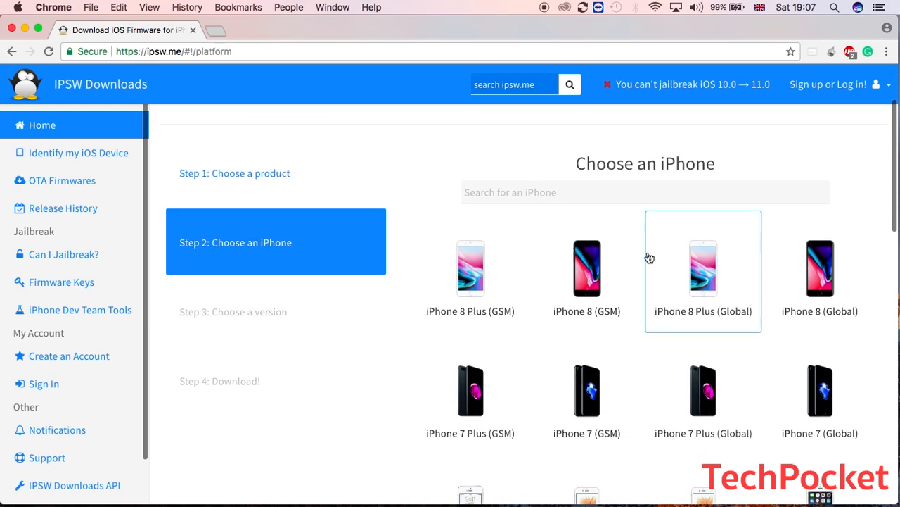
{"action": "scroll", "scroll_direction": "down", "scroll_amount": 3}
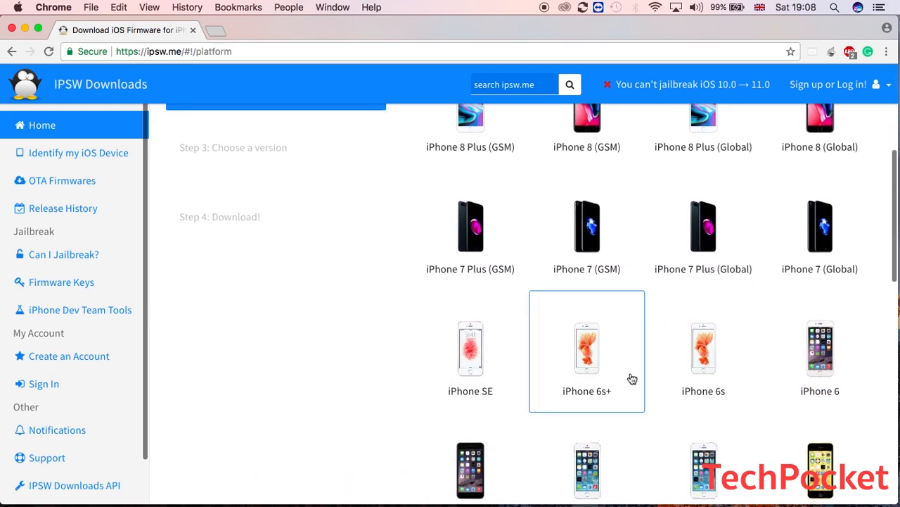
{"action": "scroll", "scroll_direction": "down", "scroll_amount": 3}
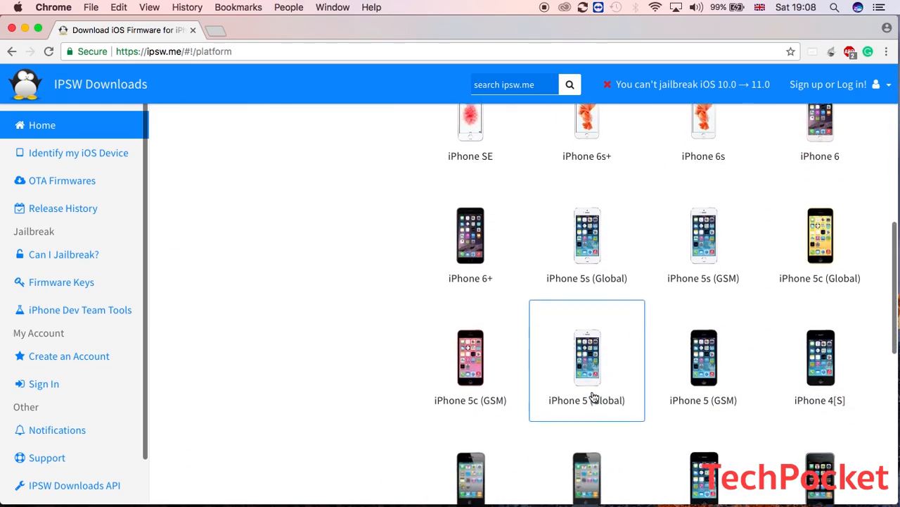
{"action": "scroll", "scroll_direction": "up", "scroll_amount": 3}
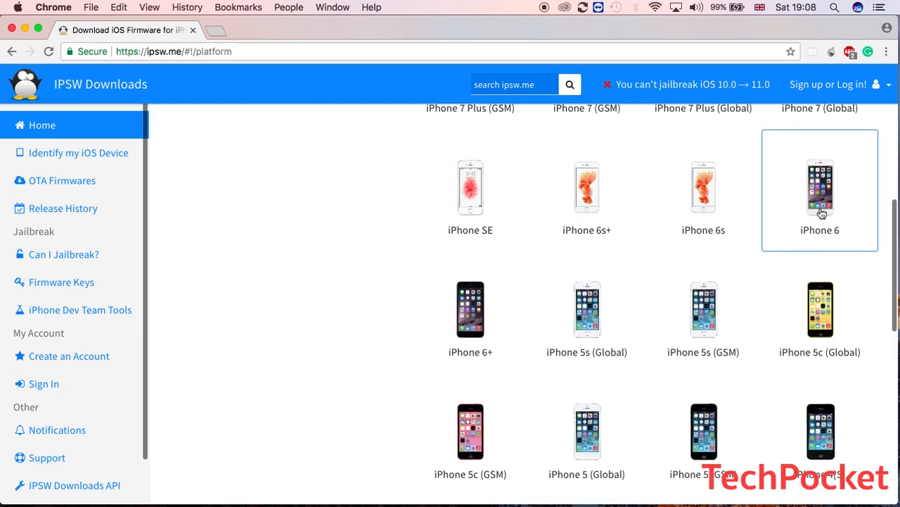
Select the iPhone 6, choose signed iOS 10.3.3 (14G60) and download its restore file
{"action": "left_click", "coordinate": [818, 185]}
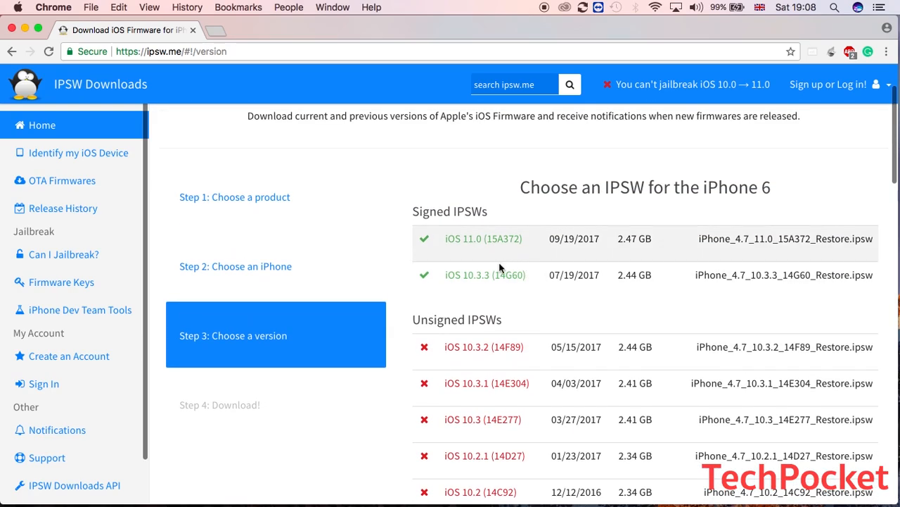
{"action": "mouse_move", "coordinate": [479, 290]}
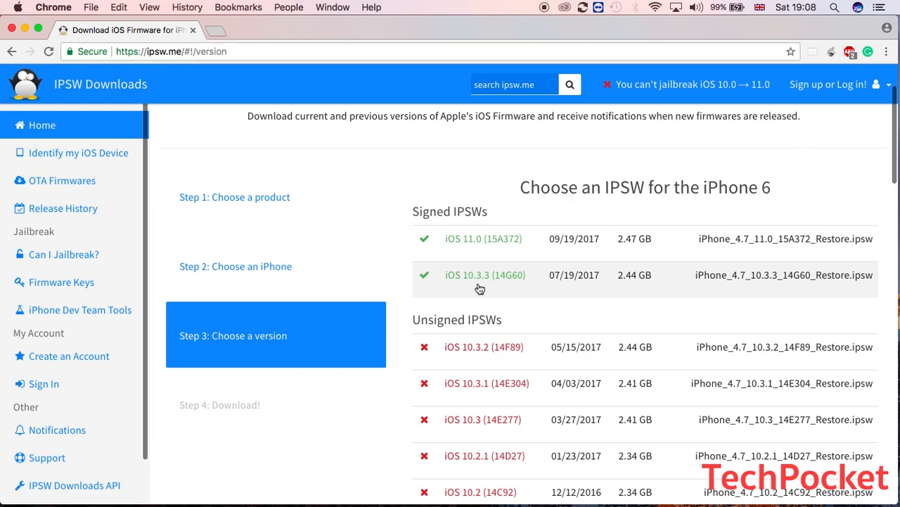
{"action": "mouse_move", "coordinate": [464, 216]}
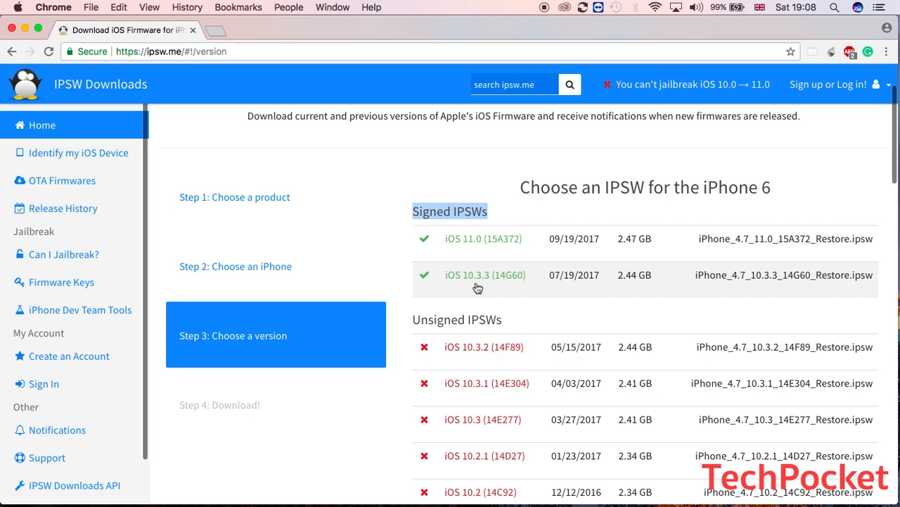
{"action": "mouse_move", "coordinate": [505, 358]}
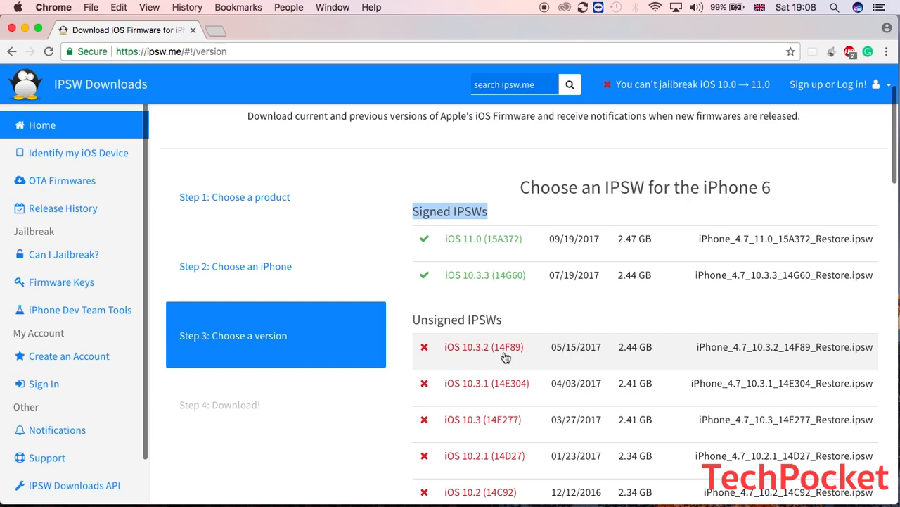
{"action": "mouse_move", "coordinate": [493, 274]}
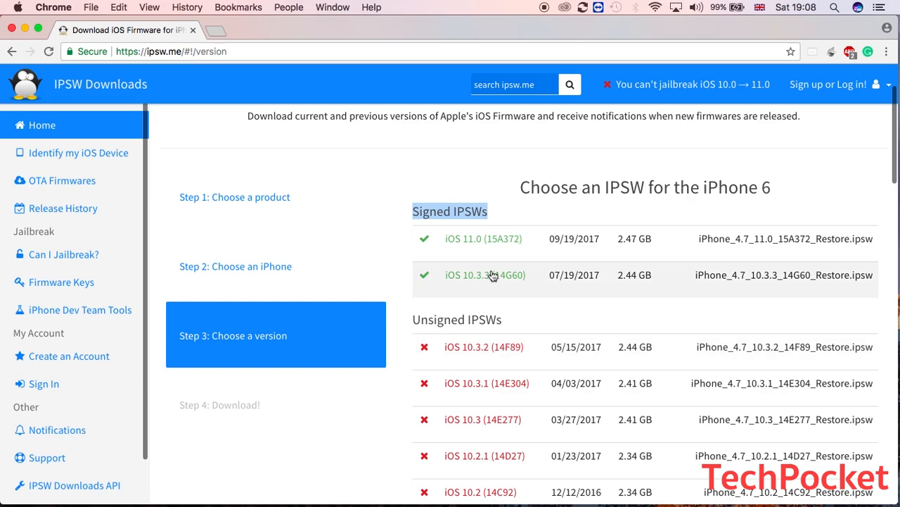
{"action": "mouse_move", "coordinate": [487, 287]}
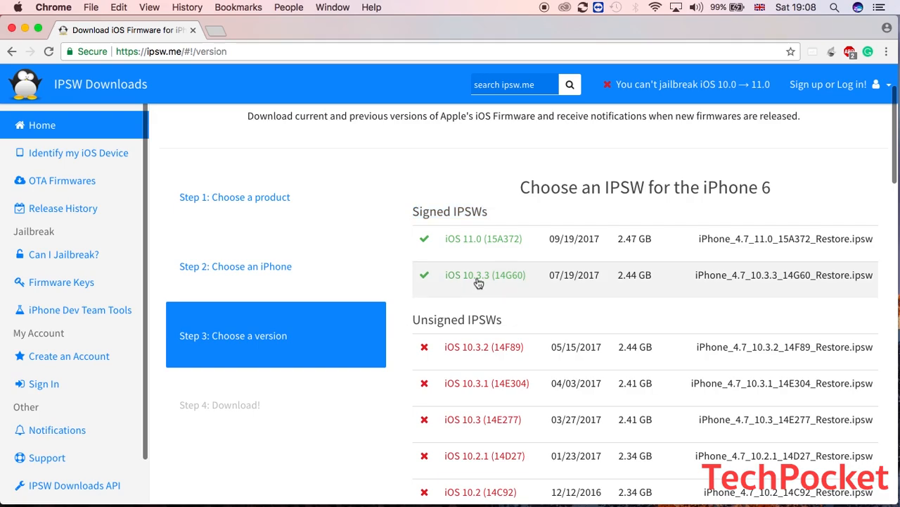
{"action": "left_click", "coordinate": [484, 275]}
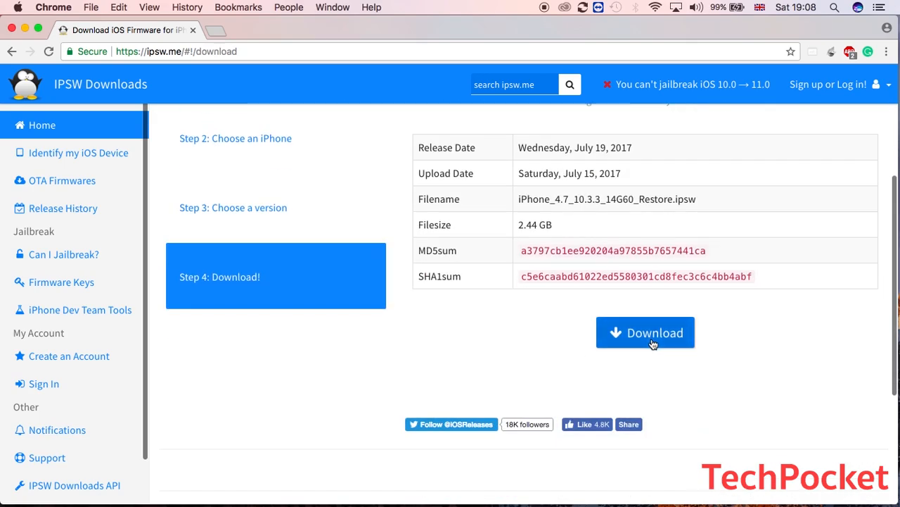
{"action": "mouse_move", "coordinate": [14, 29]}
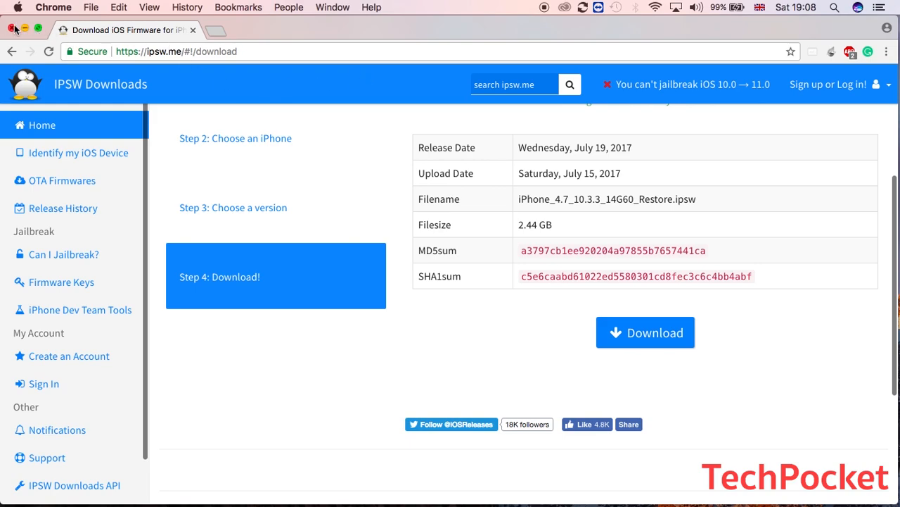
{"action": "left_click", "coordinate": [13, 30]}
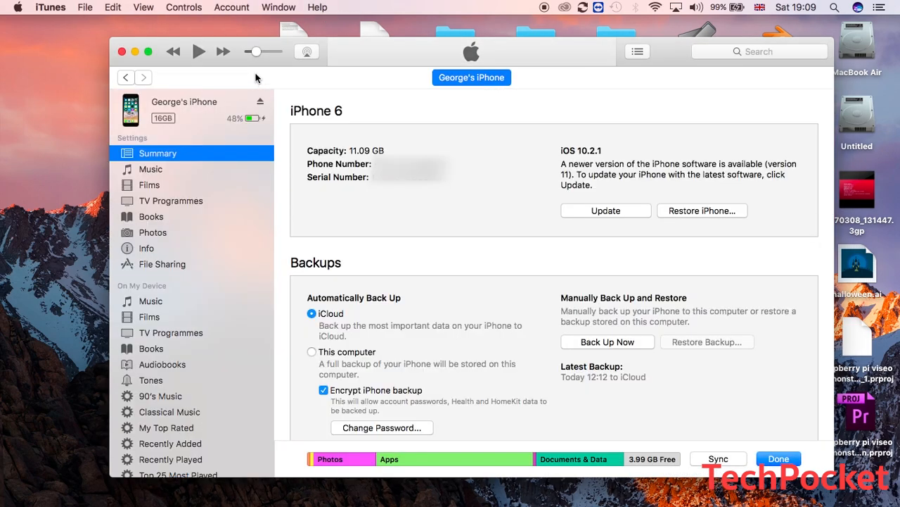
{"action": "mouse_move", "coordinate": [557, 226]}
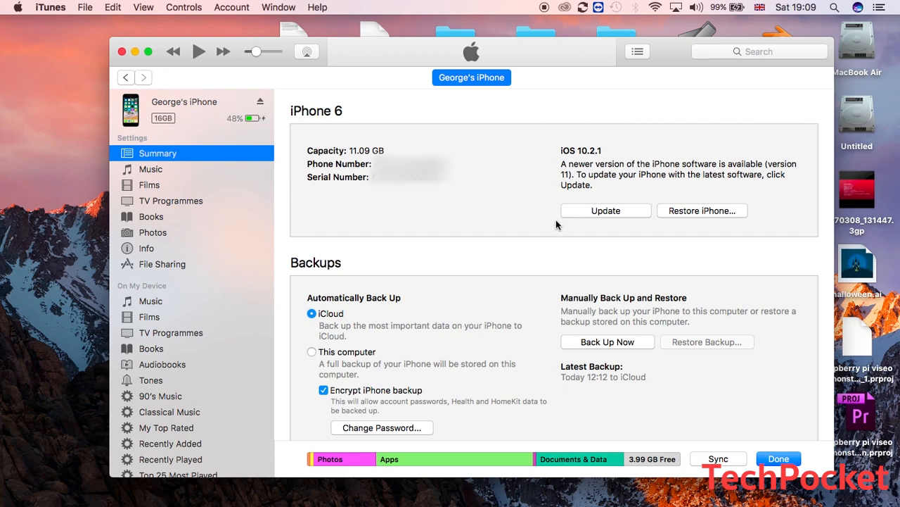
{"action": "left_click", "coordinate": [608, 342]}
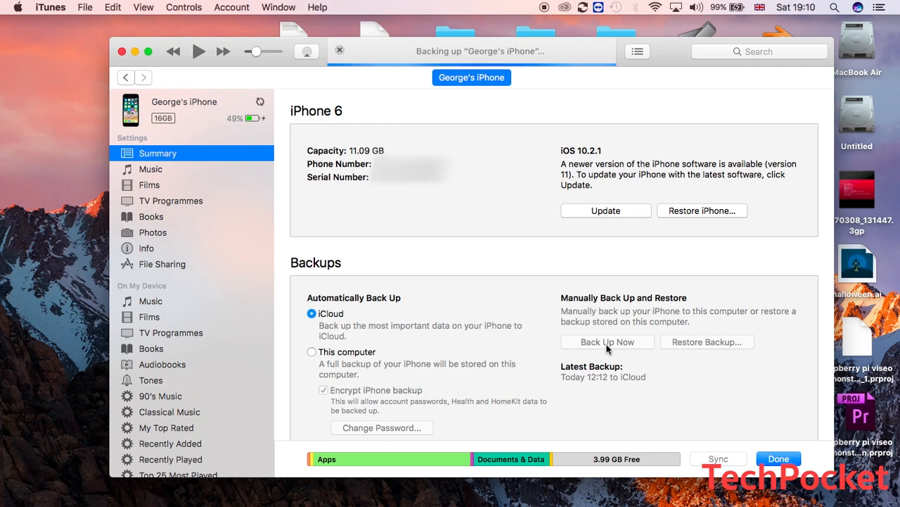
{"action": "mouse_move", "coordinate": [729, 350]}
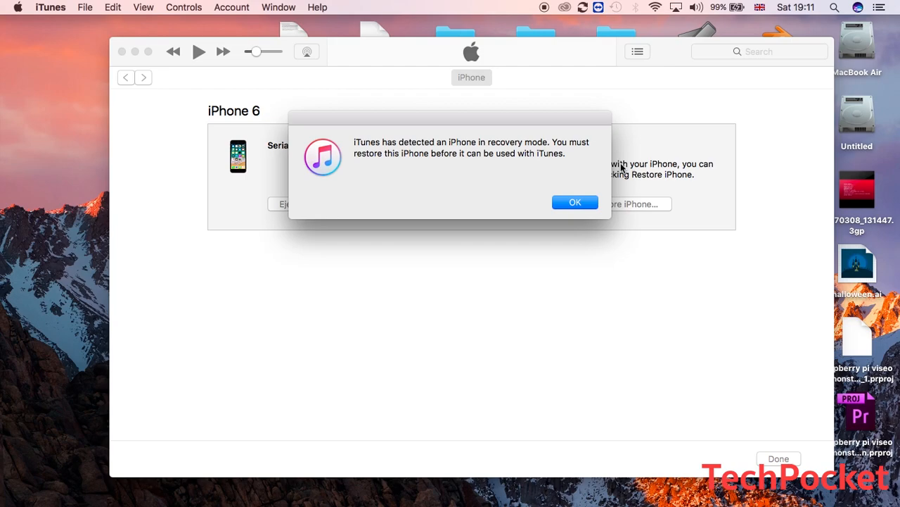
{"action": "mouse_move", "coordinate": [574, 202]}
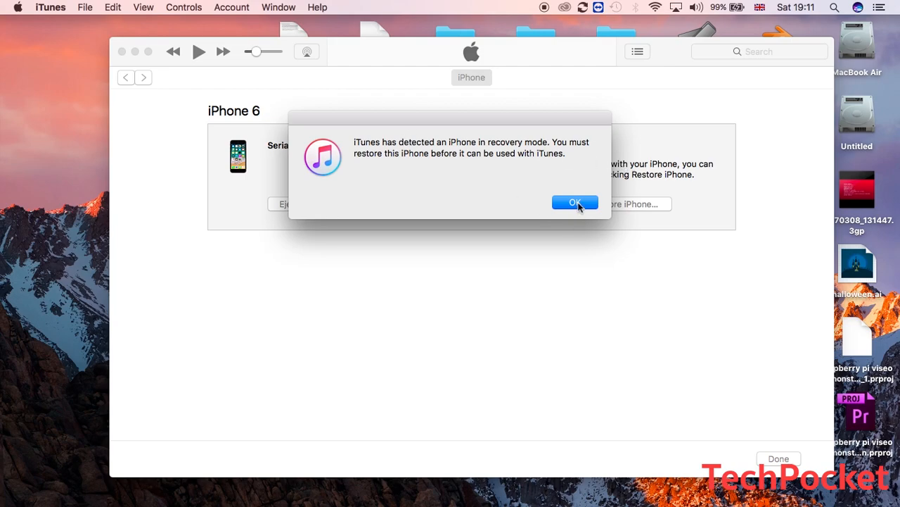
Acknowledge the 'iPhone in recovery mode' alert
{"action": "left_click", "coordinate": [575, 203]}
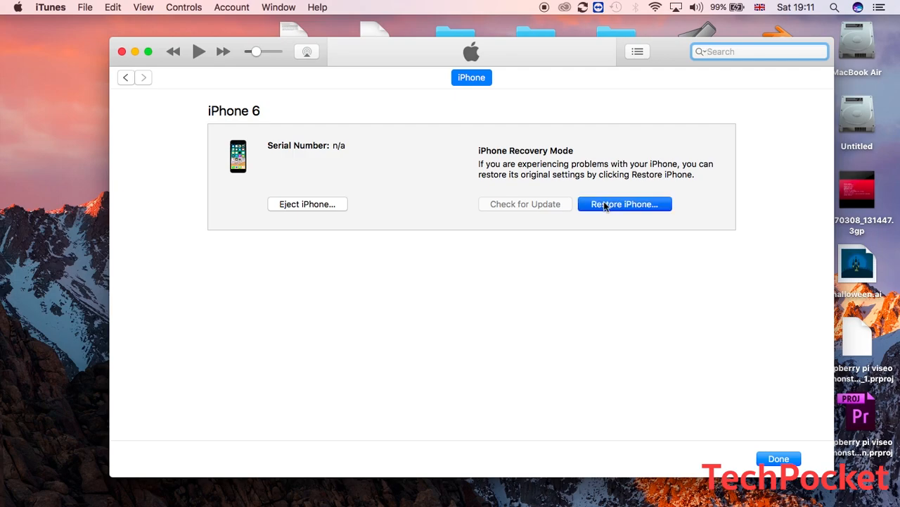
Choose the downloaded iOS 10.3.3 .ipsw from the desktop as the restore file
{"action": "left_click", "coordinate": [625, 203]}
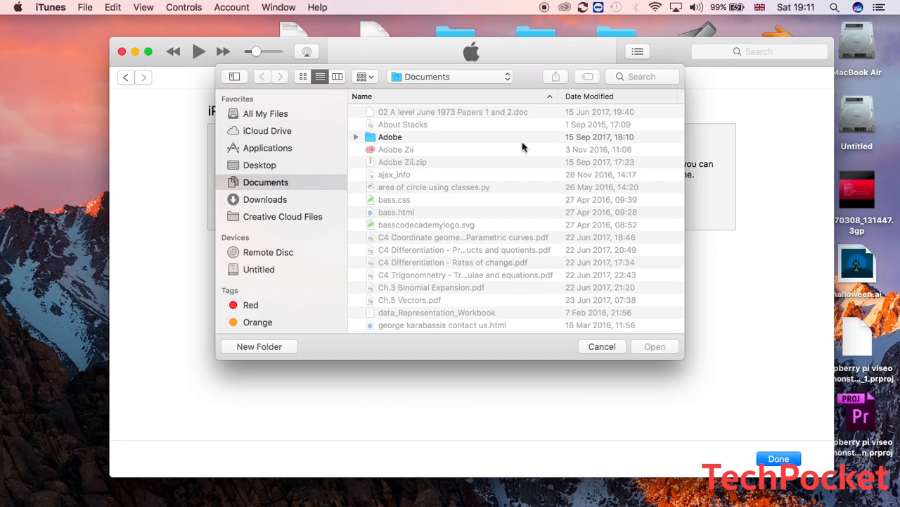
{"action": "mouse_move", "coordinate": [647, 55]}
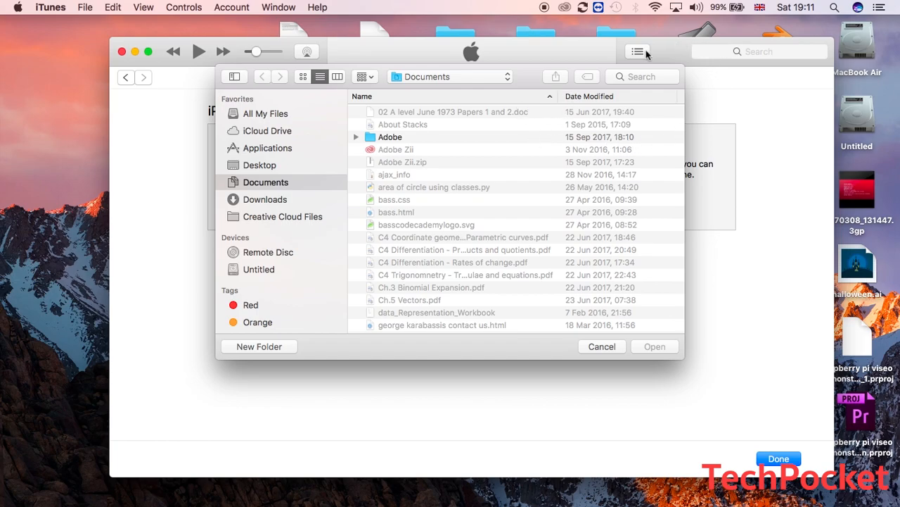
{"action": "left_click", "coordinate": [603, 346]}
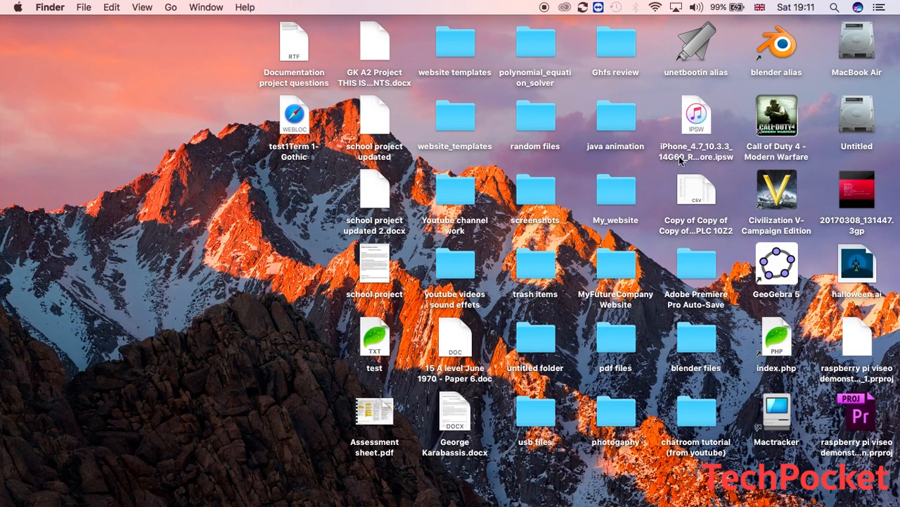
{"action": "mouse_move", "coordinate": [696, 140]}
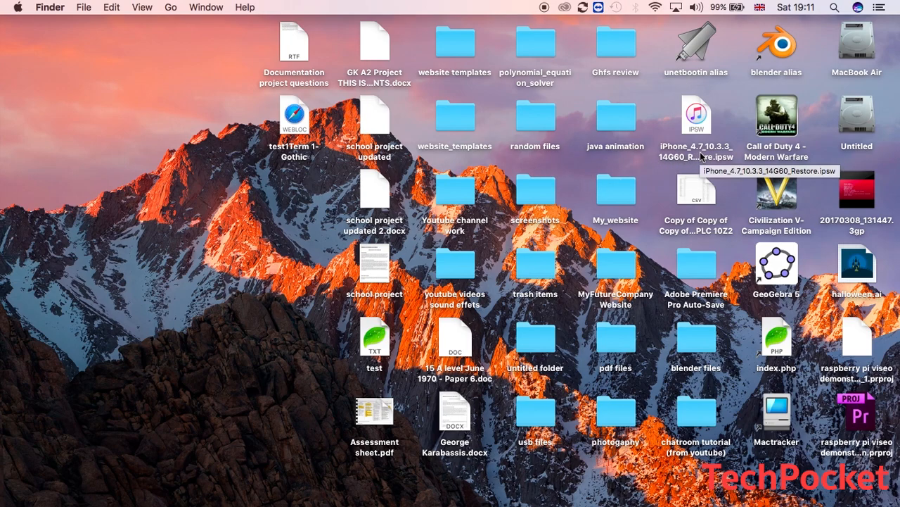
{"action": "left_click_drag", "start_coordinate": [695, 116], "coordinate": [394, 148]}
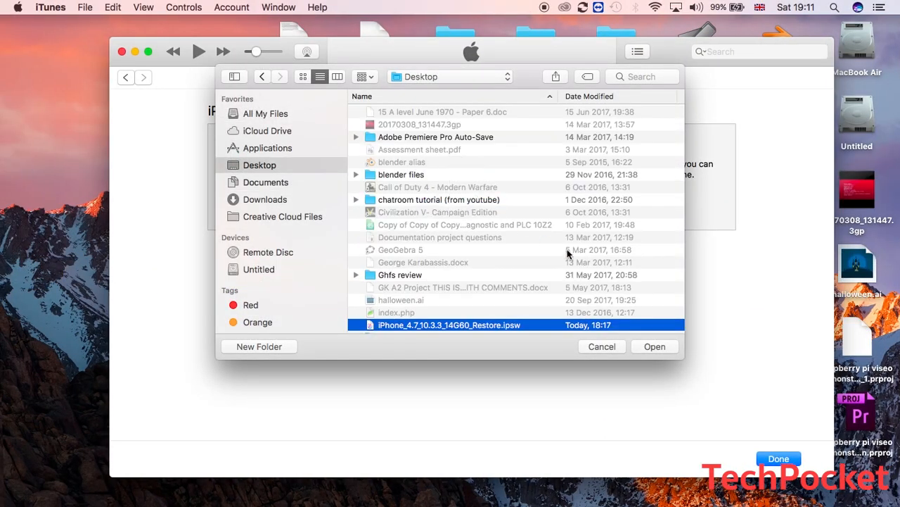
{"action": "left_click", "coordinate": [652, 346]}
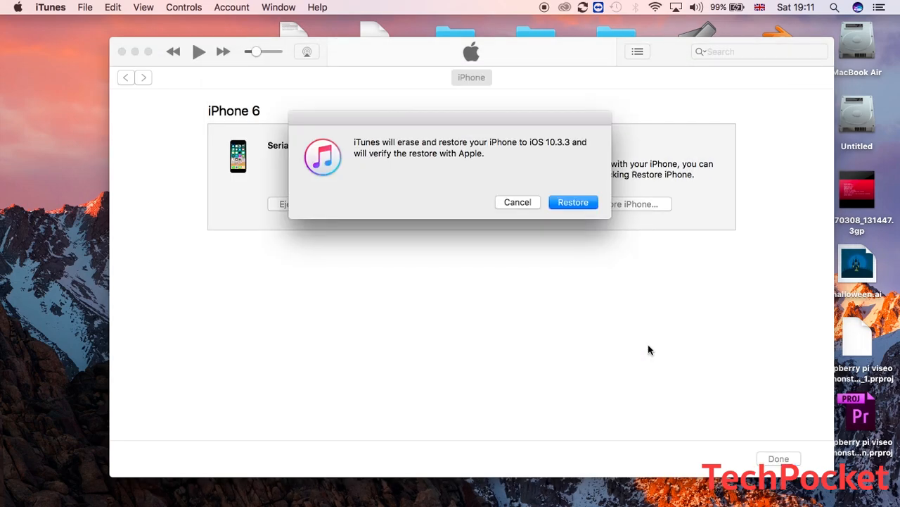
{"action": "mouse_move", "coordinate": [573, 203]}
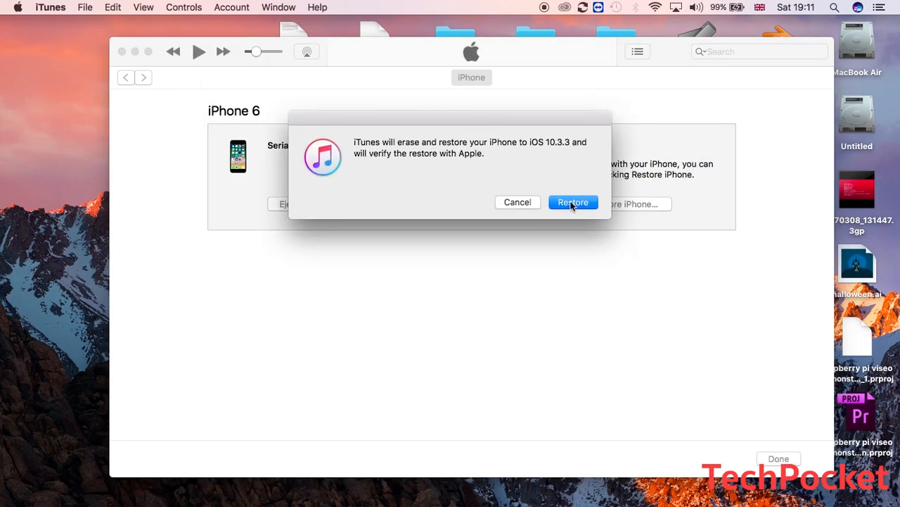
{"action": "mouse_move", "coordinate": [577, 182]}
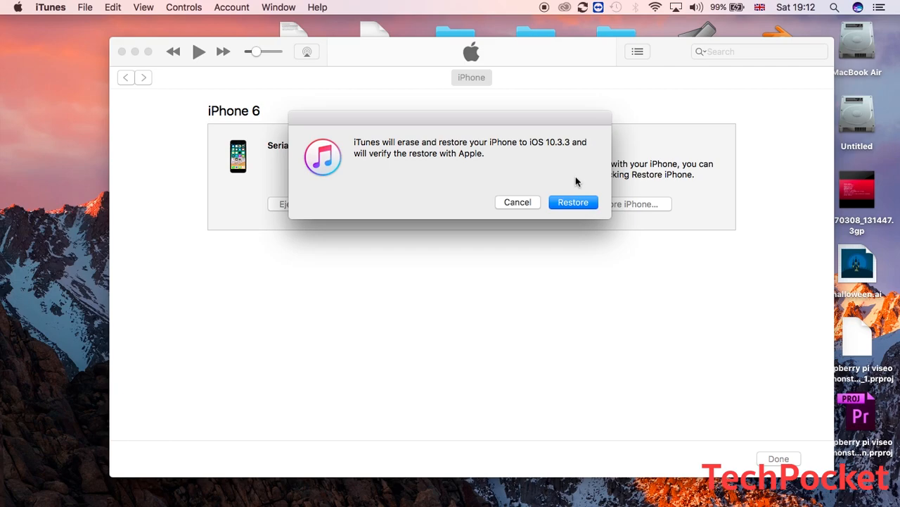
Confirm erasing and restoring the iPhone to iOS 10.3.3
{"action": "left_click", "coordinate": [518, 203]}
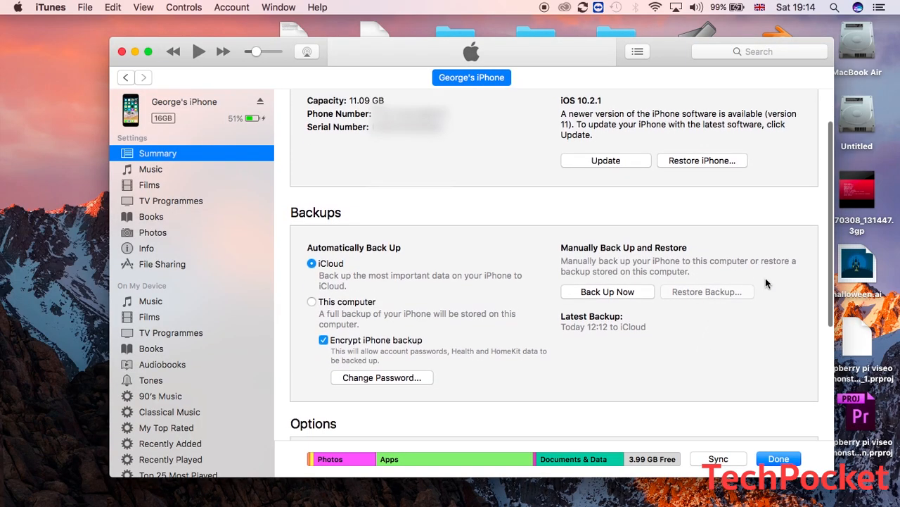
{"action": "mouse_move", "coordinate": [715, 299]}
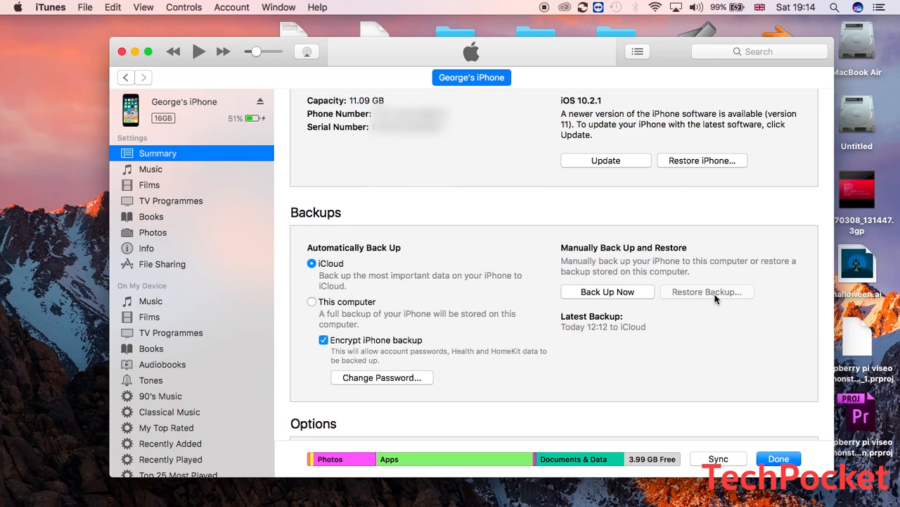